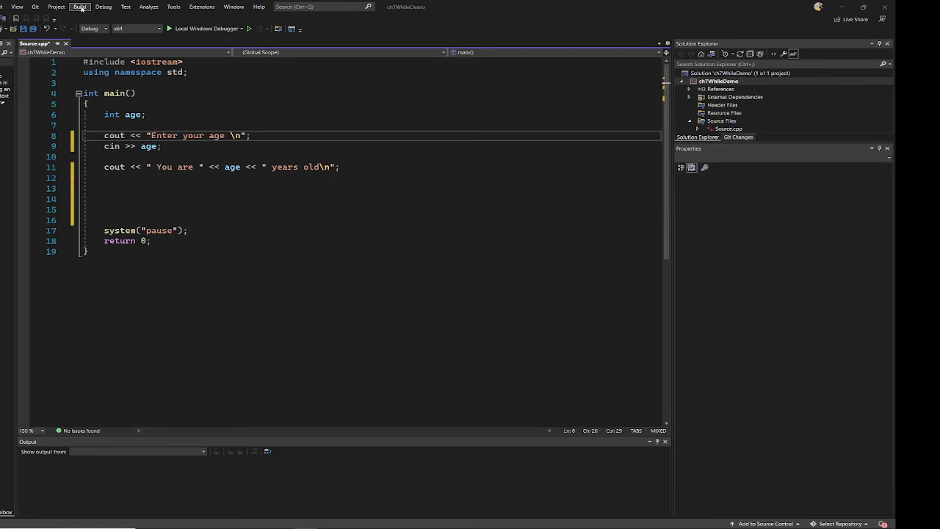
# - Build the whole solution from the Build menu before running the age program
pyautogui.click(79, 6)
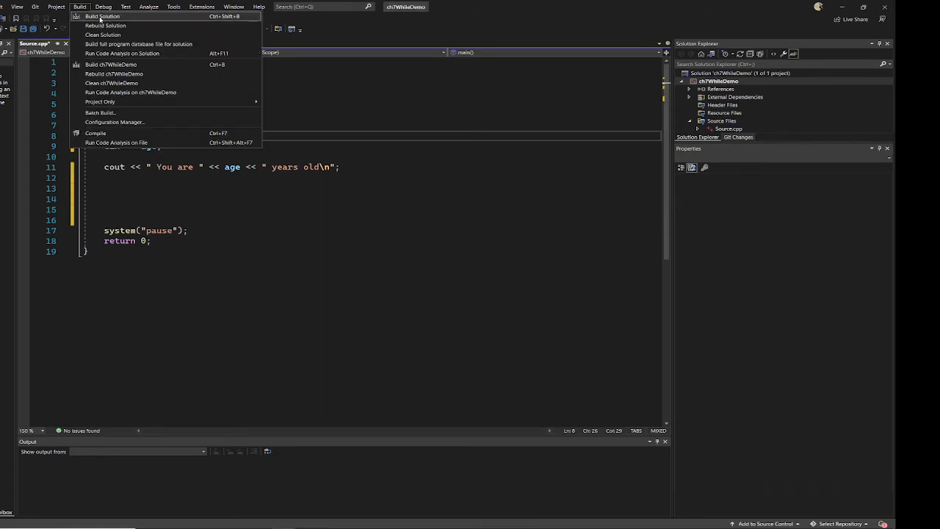
pyautogui.click(103, 16)
pyautogui.write('30')
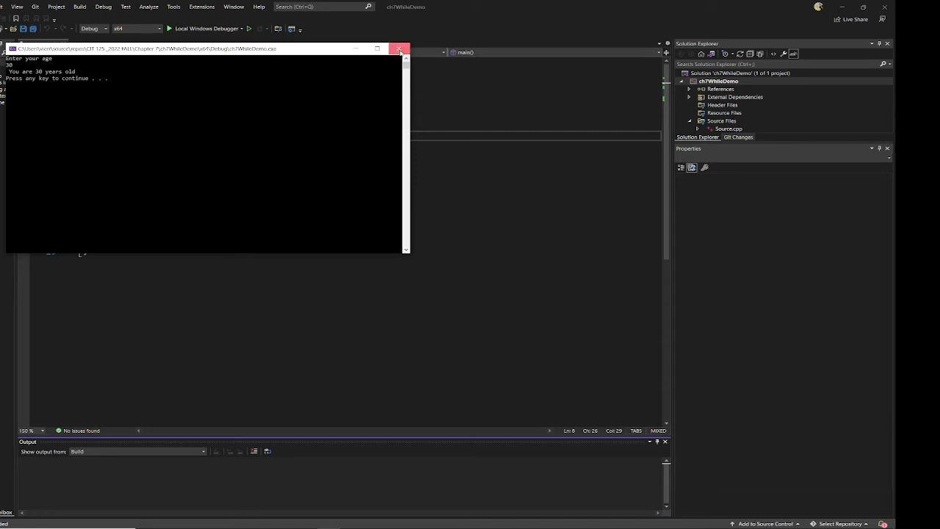
pyautogui.click(399, 49)
pyautogui.write('-- enter -1 to stop -- ')
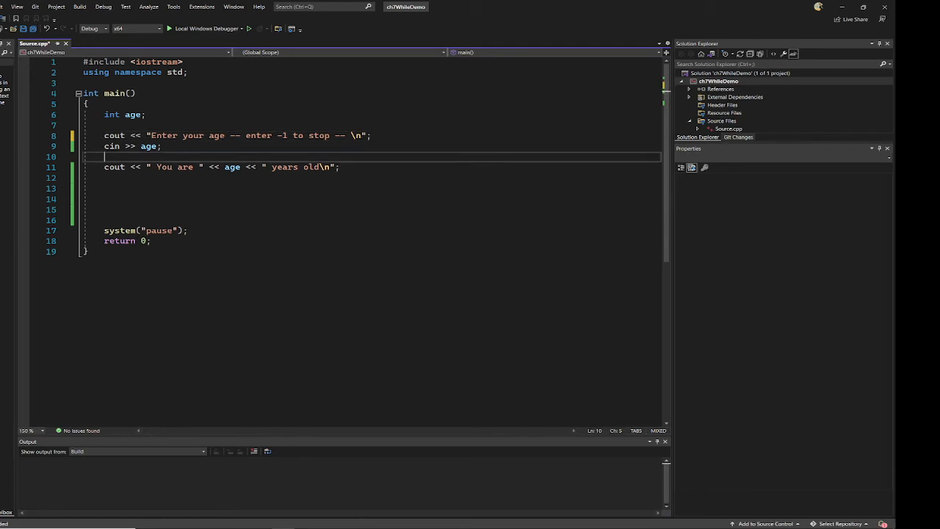
# - Write 'while (age != -1)' with empty braces right after the age is read
pyautogui.write('whi')
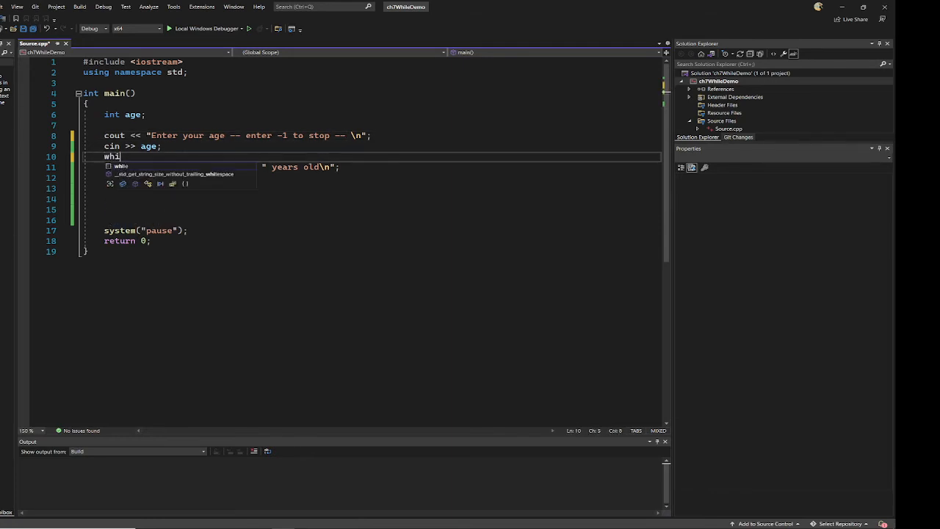
pyautogui.write('le (true')
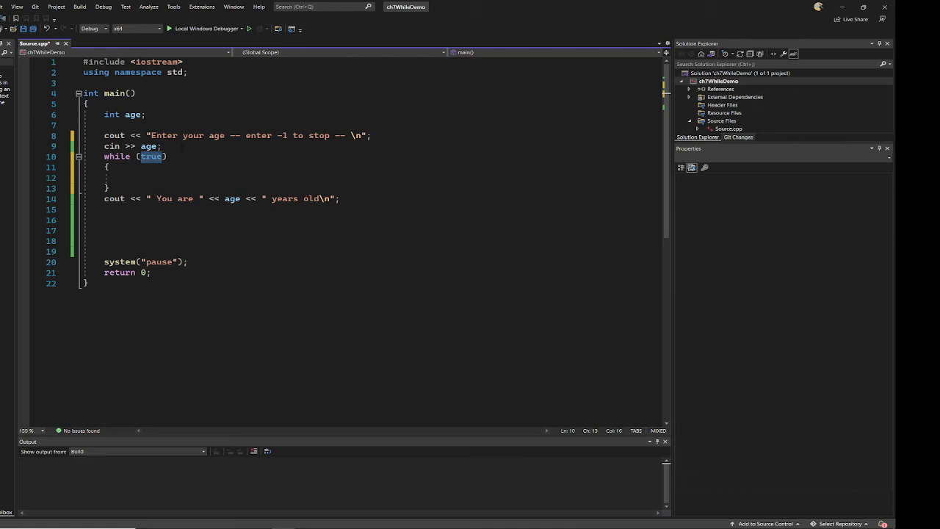
pyautogui.write('age')
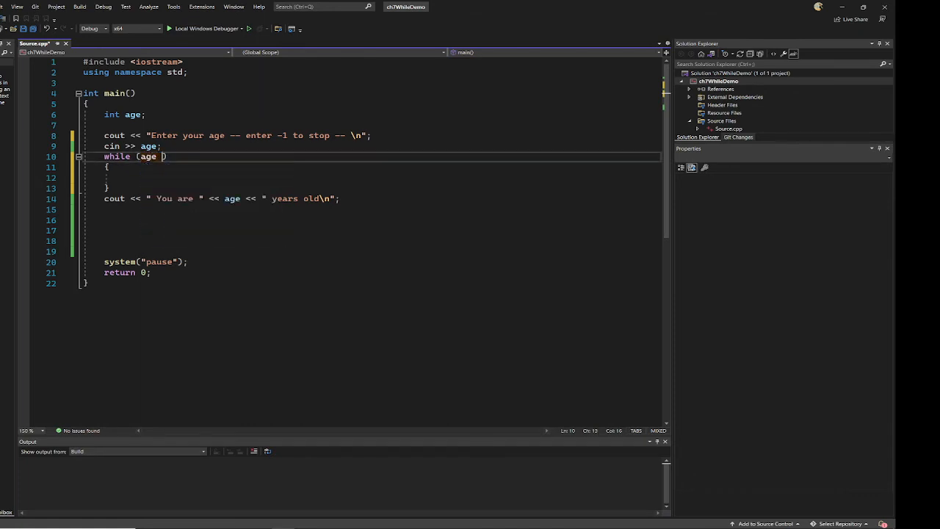
pyautogui.write('!= i')
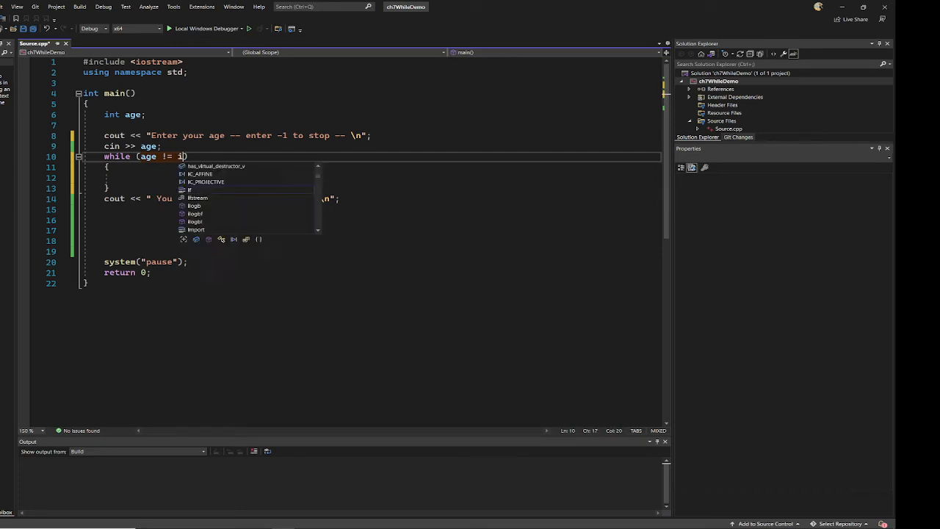
pyautogui.write('-1')
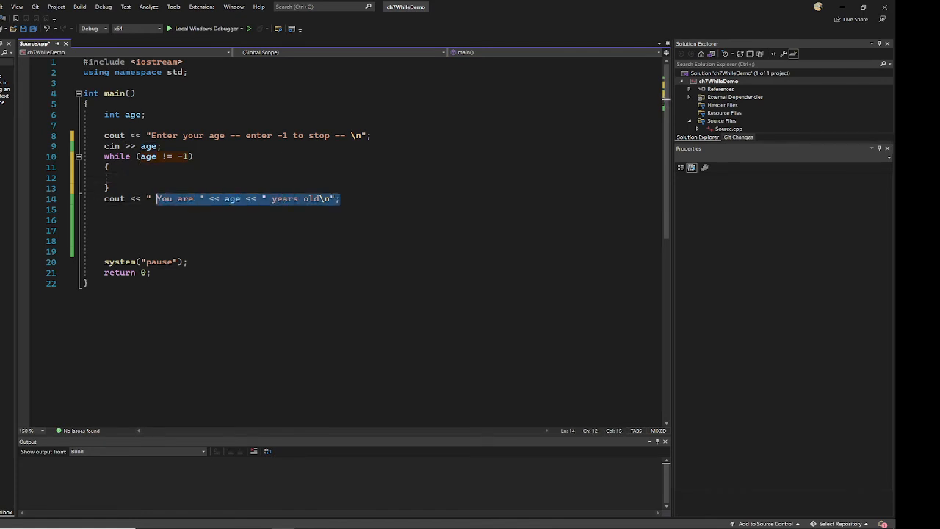
# - Put the 'You are ... years old' message and the 'enter -1 to stop' prompt inside the loop body
pyautogui.press('Delete')
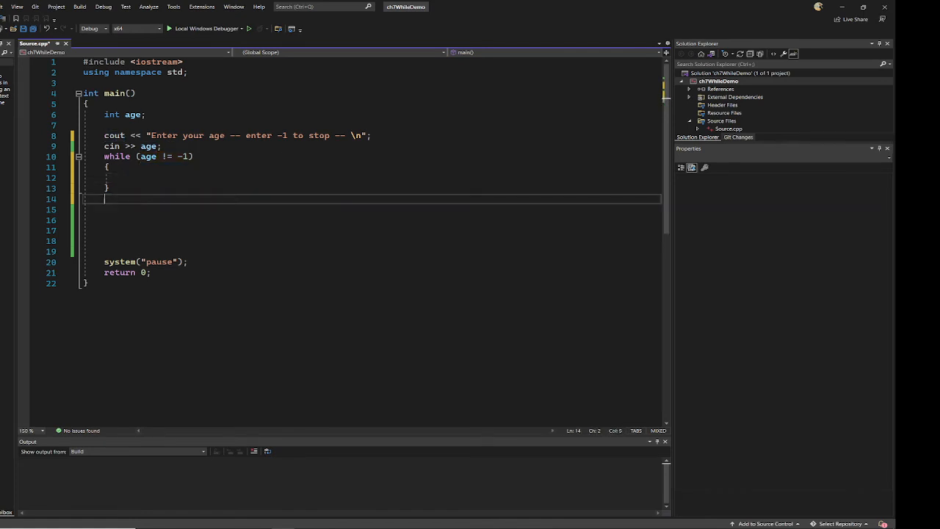
pyautogui.write('cout << " You are " << age << " years old\\n";')
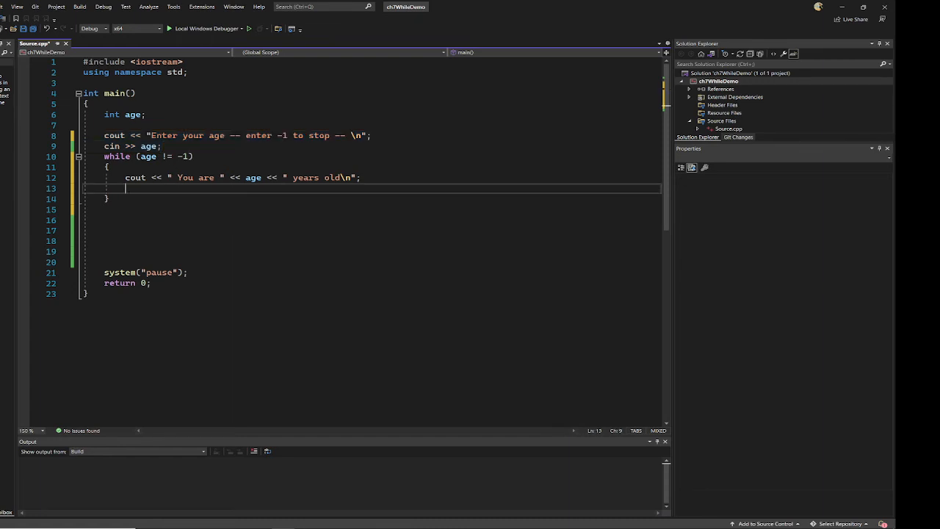
pyautogui.write('cout << "Enter your age -- enter -1 to stop -- \\n";')
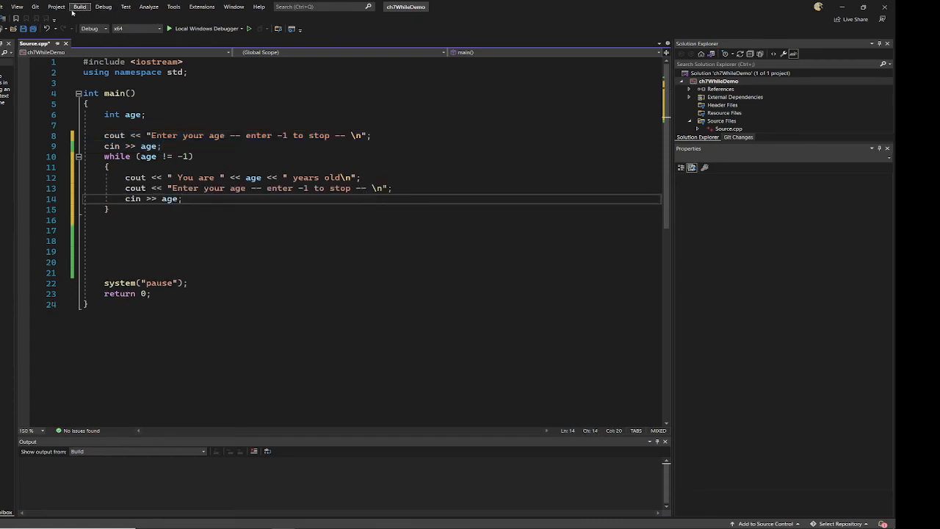
# - Run with Local Windows Debugger and enter ages 19, 30 and 45, each echoed back
pyautogui.click(79, 5)
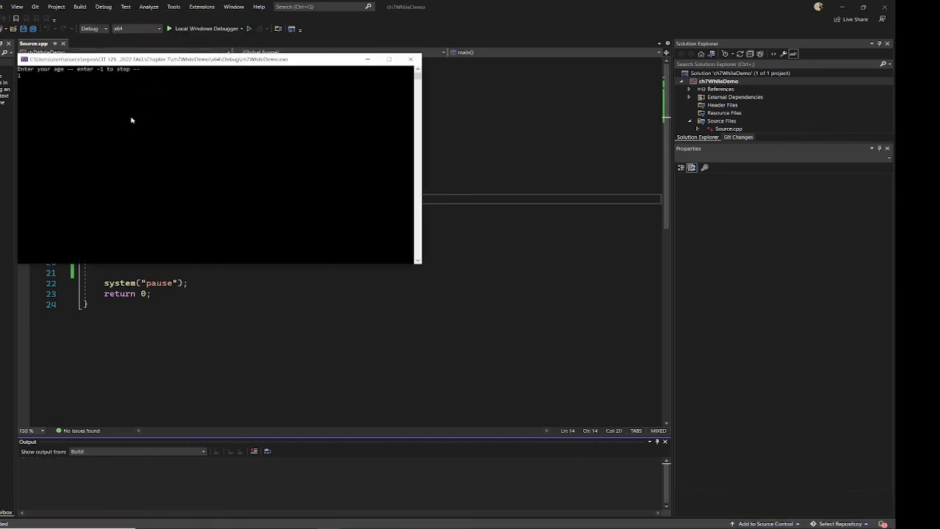
pyautogui.write('19')
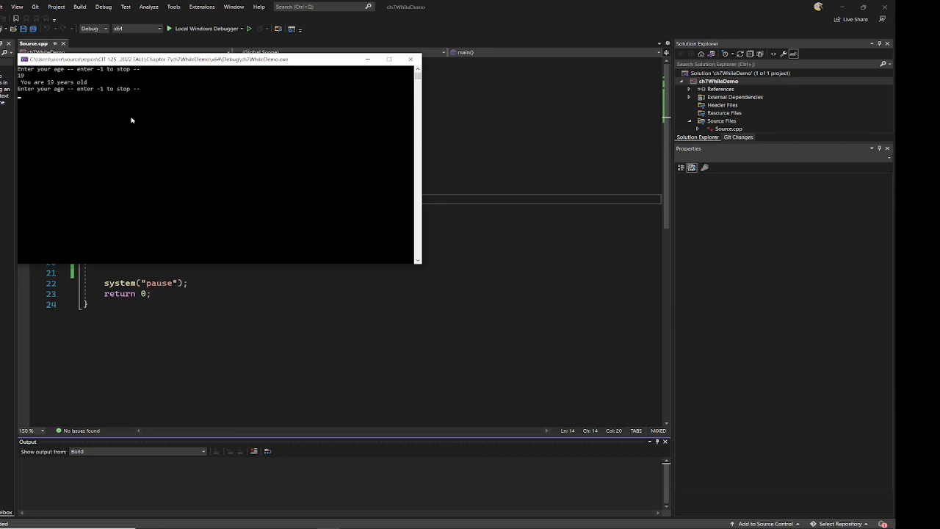
pyautogui.write('30')
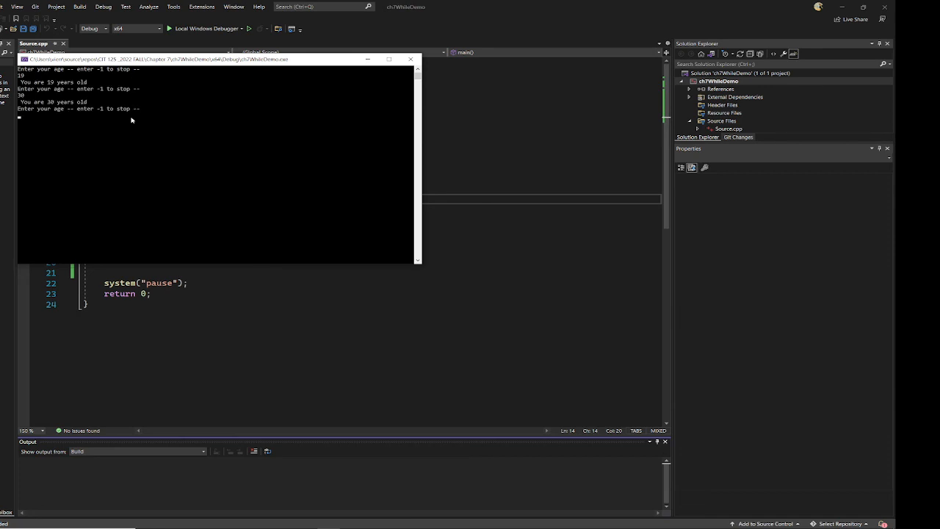
pyautogui.write('45')
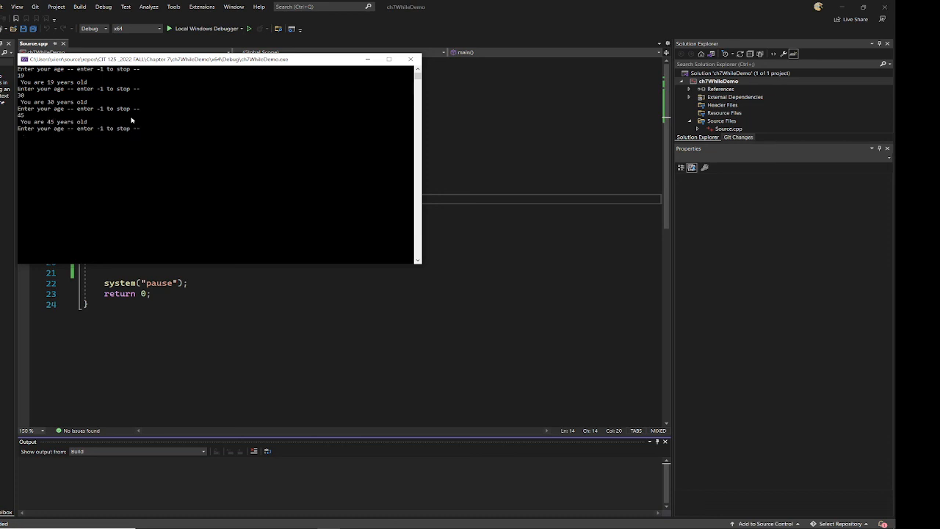